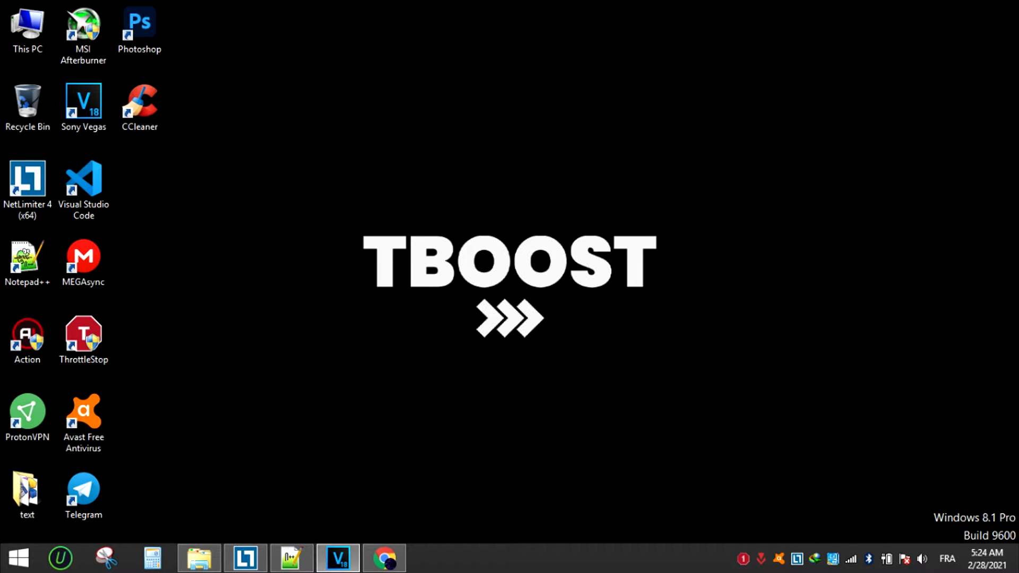
Extract the FPS BOOST PACK archive here on the desktop and enter the extracted folder
{"action": "right_click", "coordinate": [28, 113]}
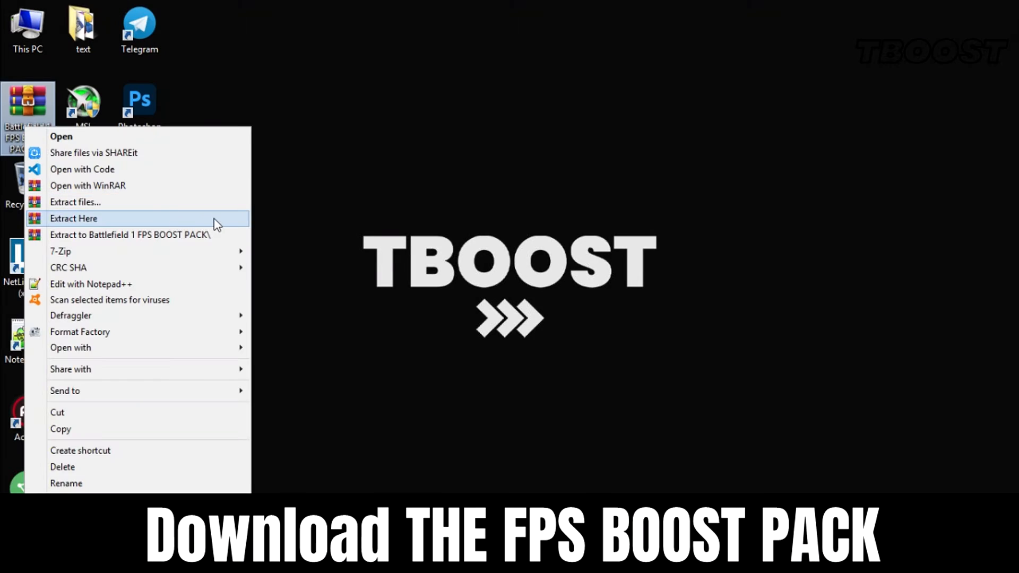
{"action": "left_click", "coordinate": [73, 218]}
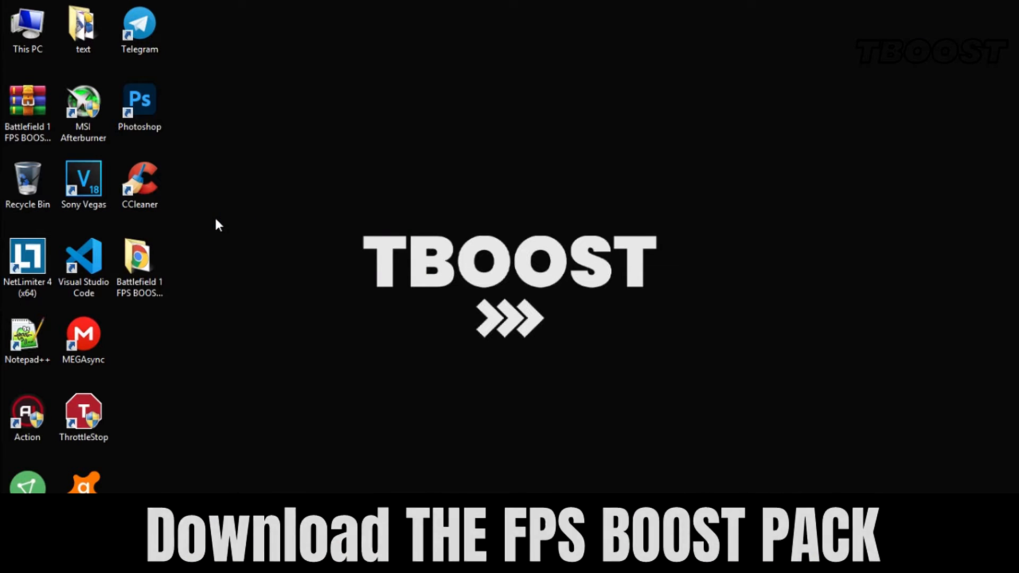
{"action": "double_click", "coordinate": [27, 105]}
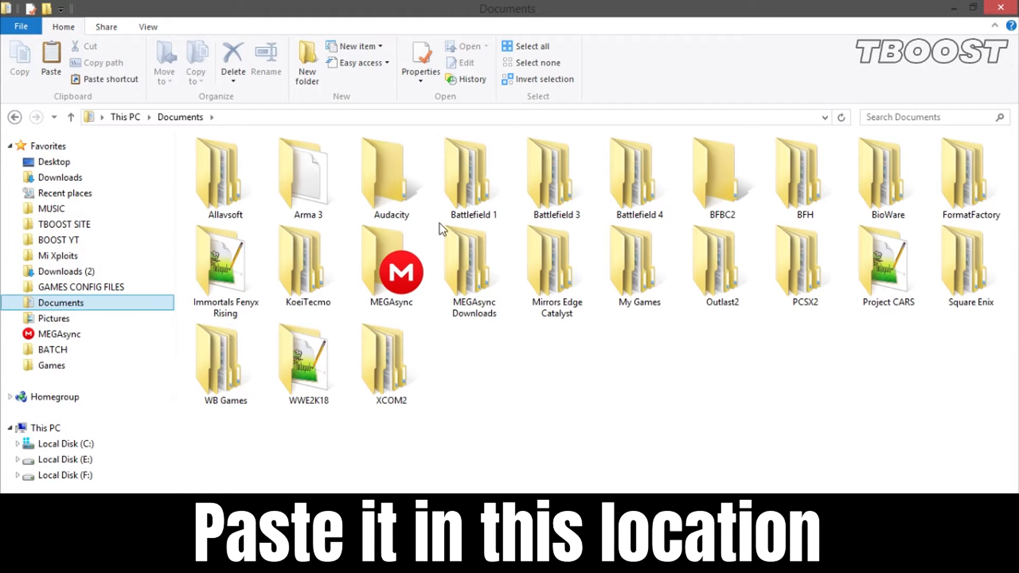
Paste PROFSAVE_profile into Documents > Battlefield 1 > settings and select it
{"action": "double_click", "coordinate": [473, 170]}
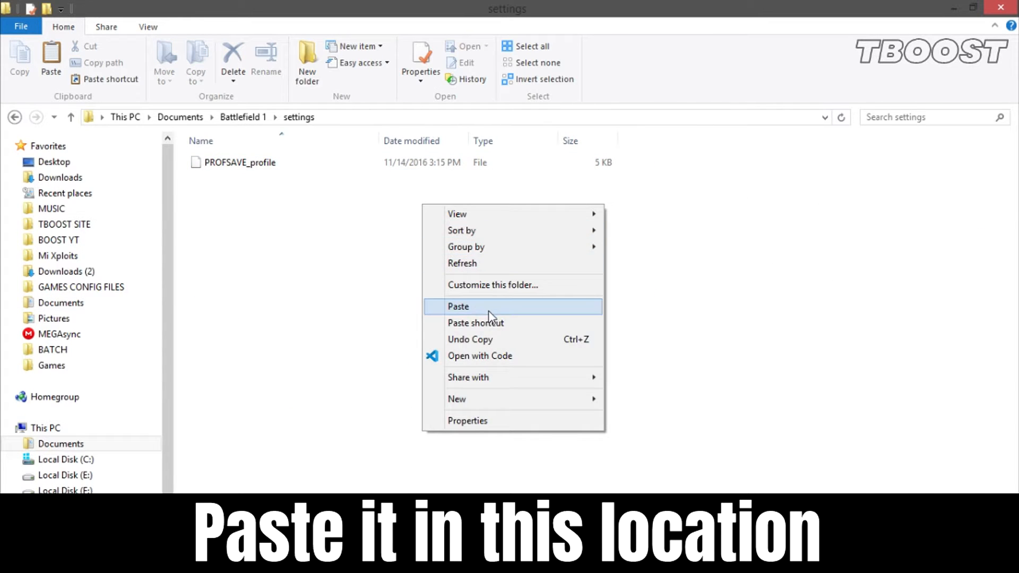
{"action": "left_click", "coordinate": [459, 306]}
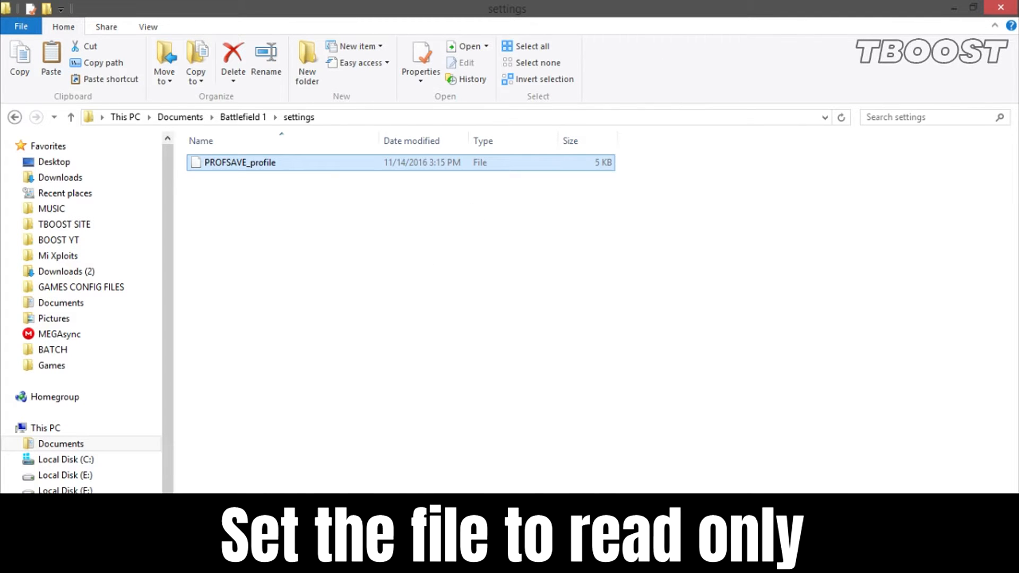
{"action": "left_click", "coordinate": [673, 438]}
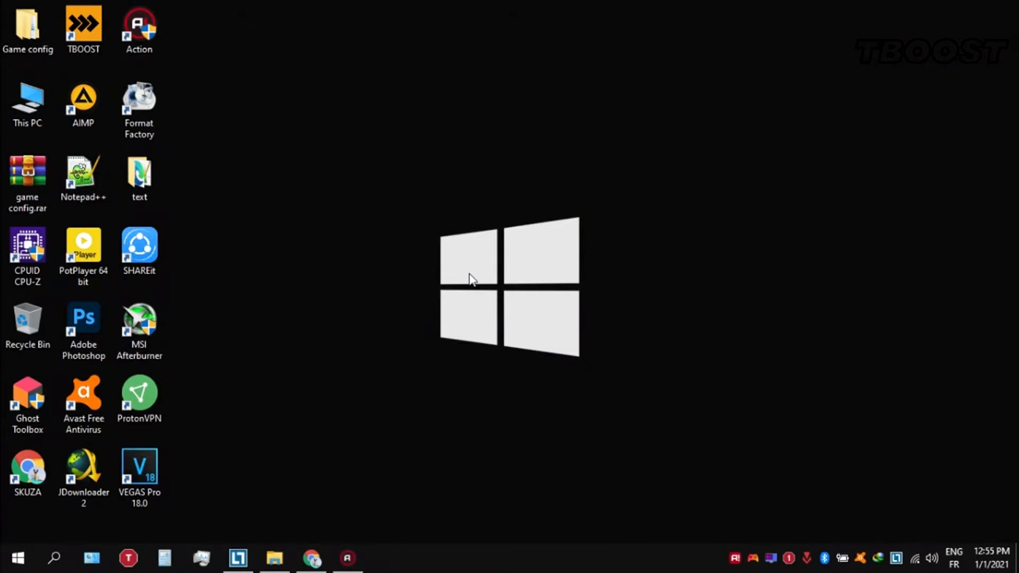
From Game config > Optimizations, open Ultimate Perofrmance Command.txt in Notepad++
{"action": "left_click", "coordinate": [28, 25]}
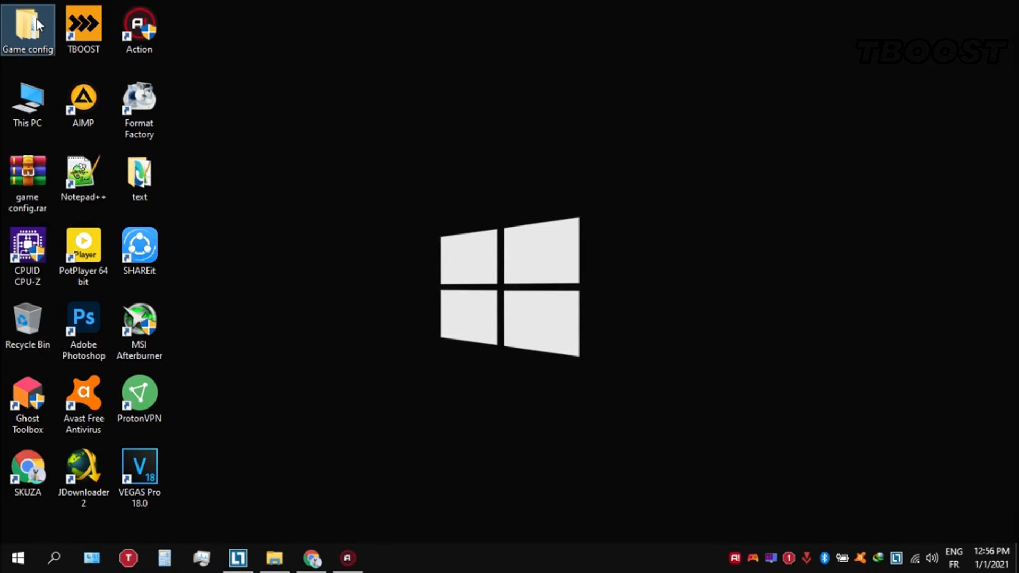
{"action": "double_click", "coordinate": [27, 24]}
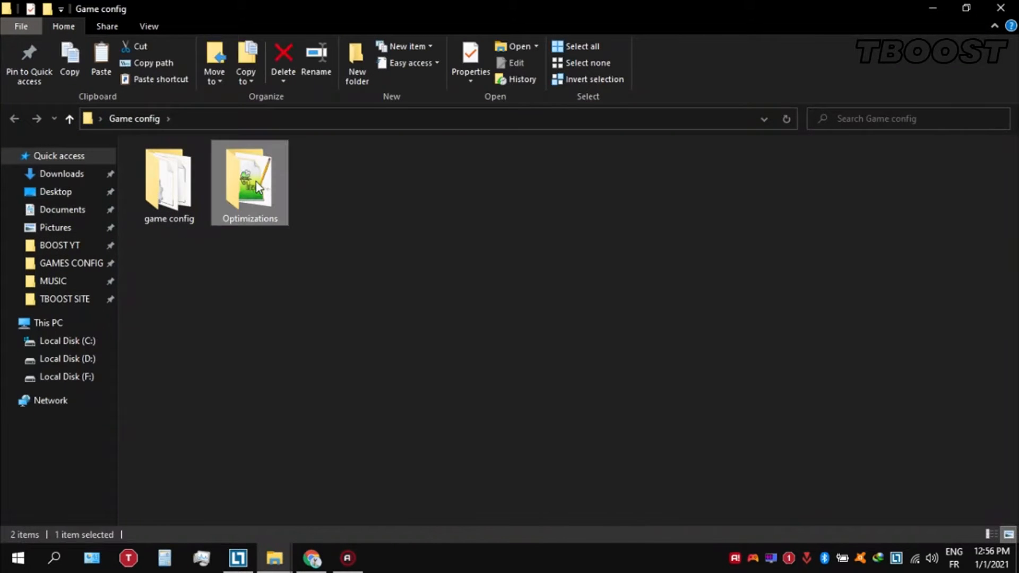
{"action": "double_click", "coordinate": [249, 182]}
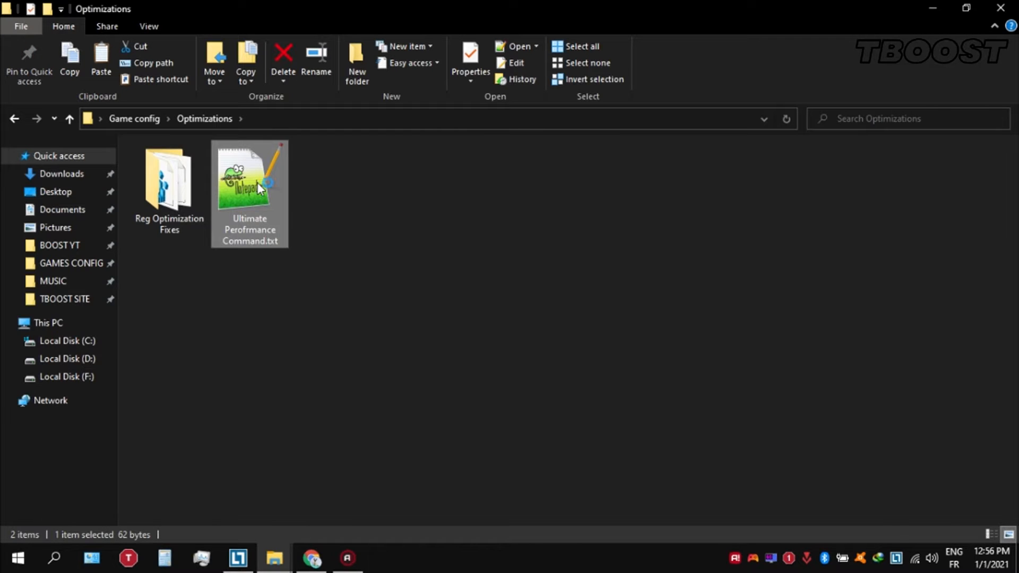
{"action": "double_click", "coordinate": [248, 175]}
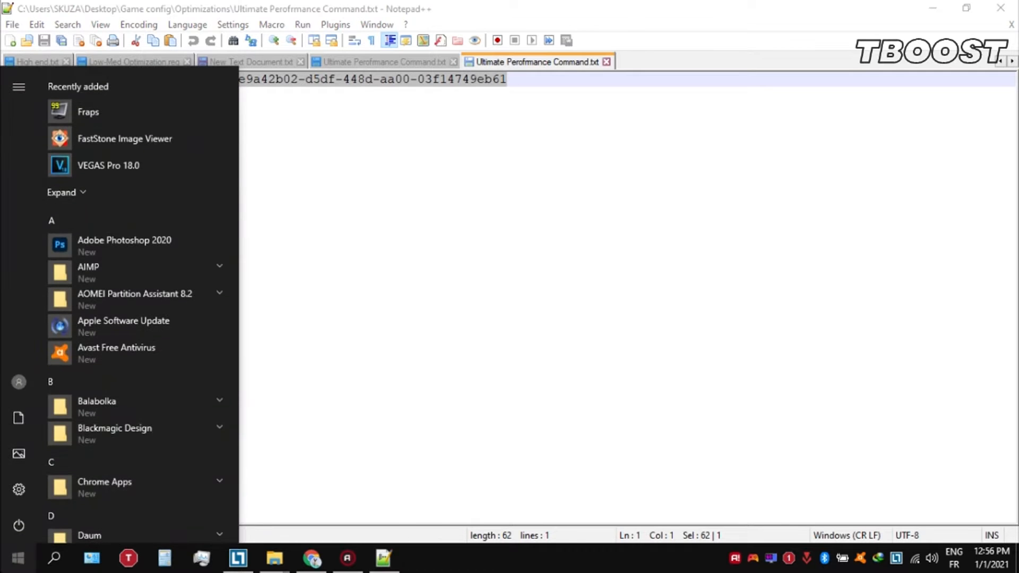
Launch Command Prompt as administrator from the Start search for 'cmd'
{"action": "type", "text": "cmd"}
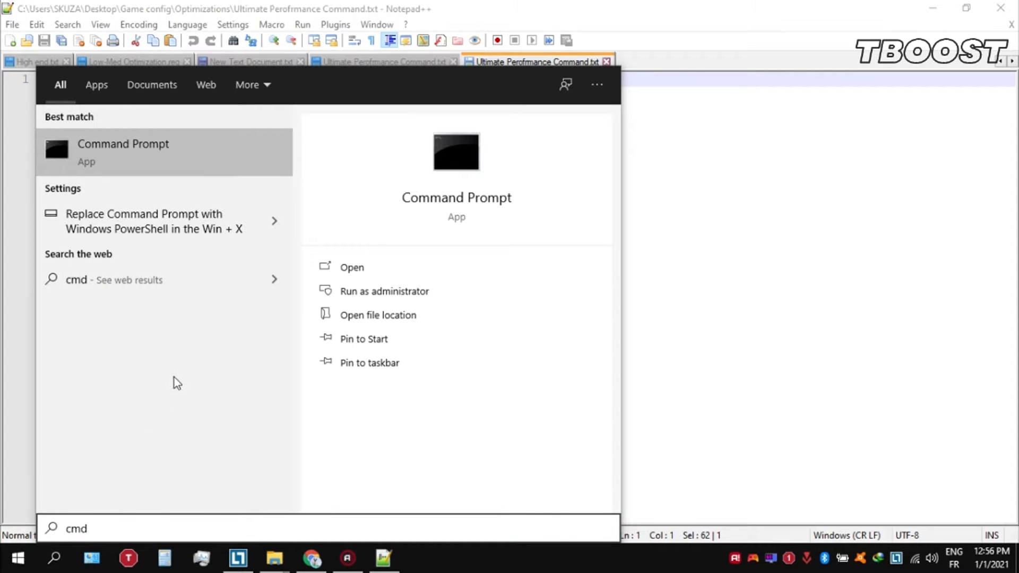
{"action": "right_click", "coordinate": [123, 150]}
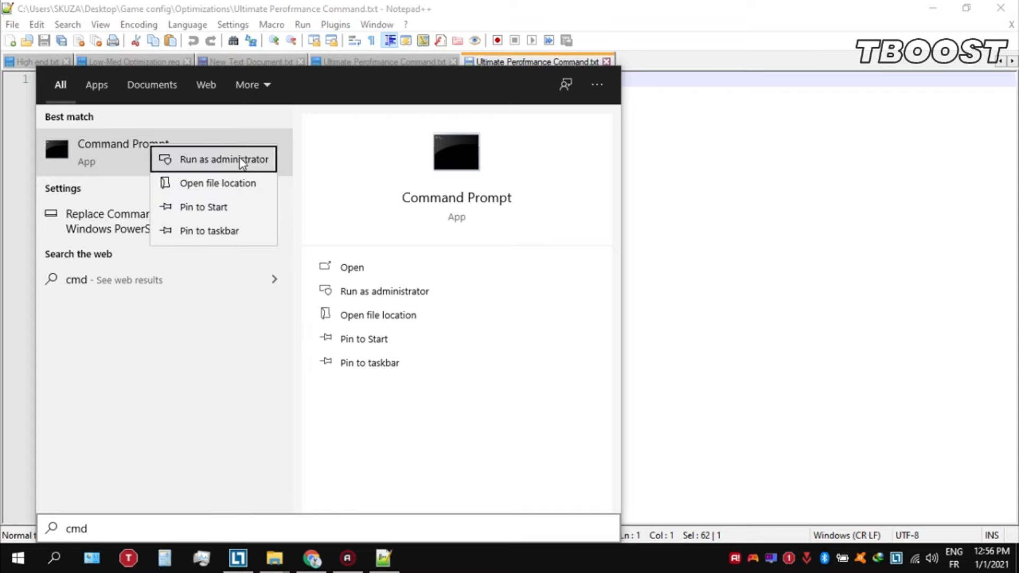
{"action": "left_click", "coordinate": [223, 159]}
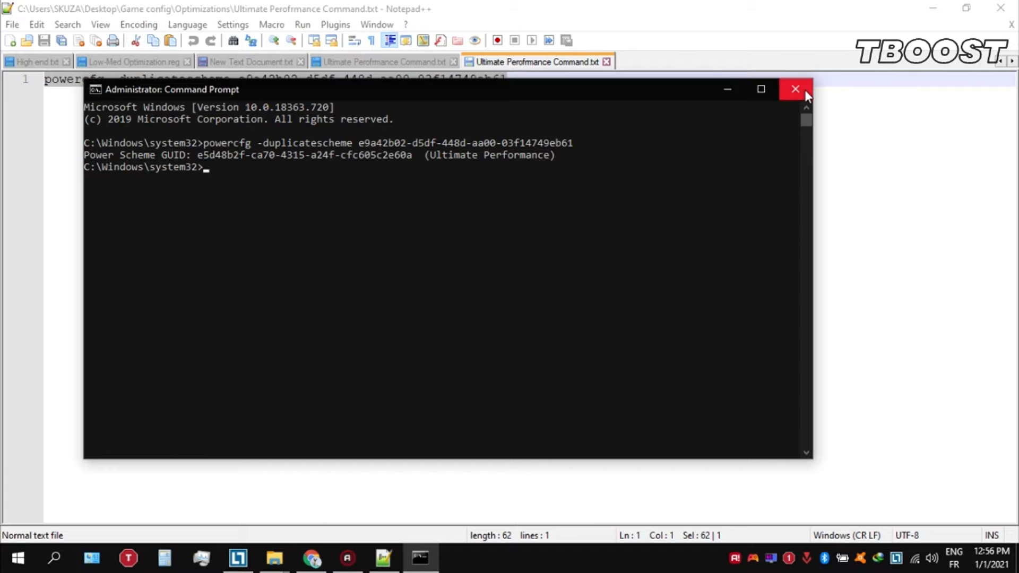
Close Command Prompt and select Ultimate Performance in the tray's Power Options
{"action": "left_click", "coordinate": [795, 89]}
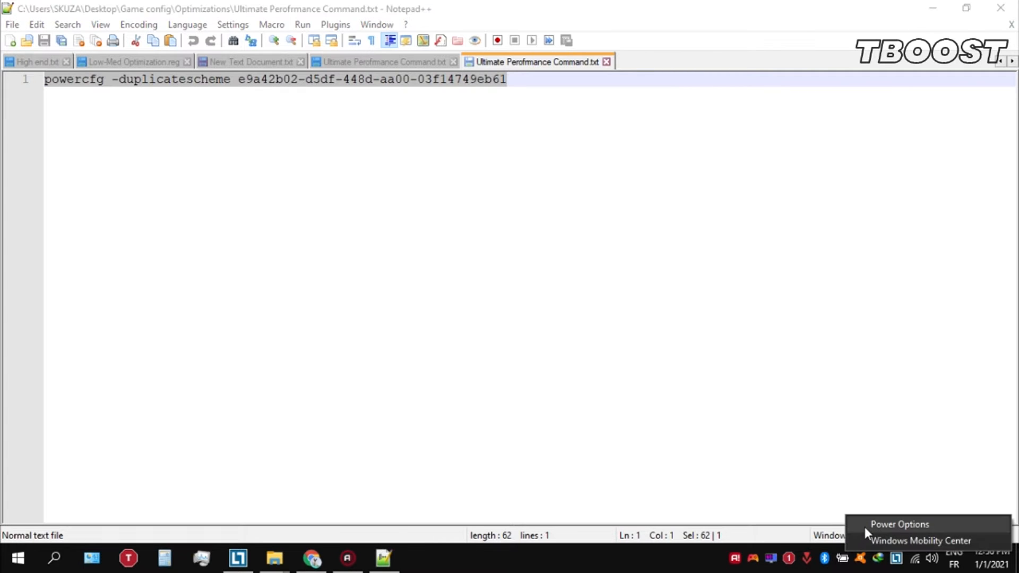
{"action": "left_click", "coordinate": [899, 525]}
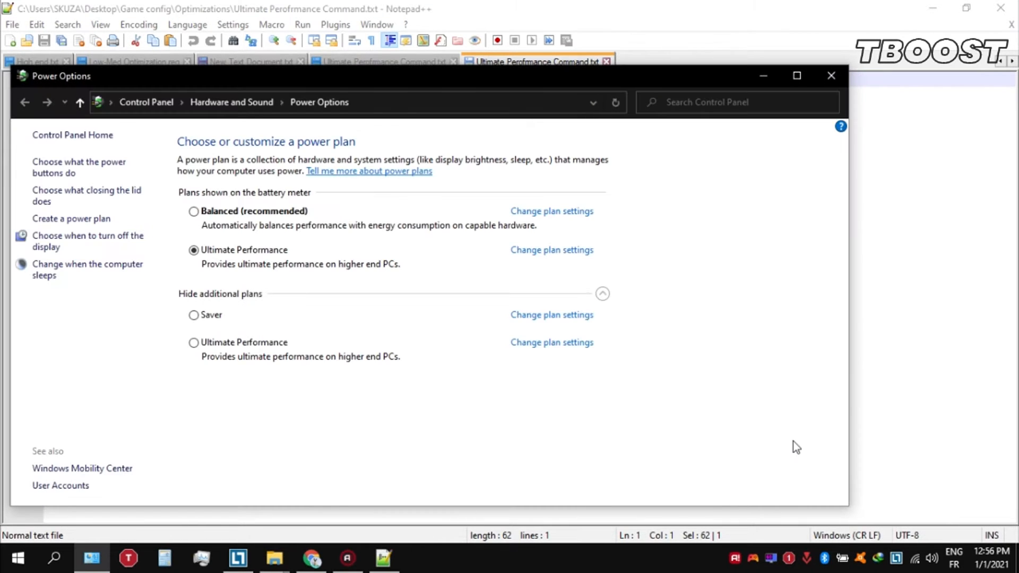
{"action": "left_click", "coordinate": [193, 343]}
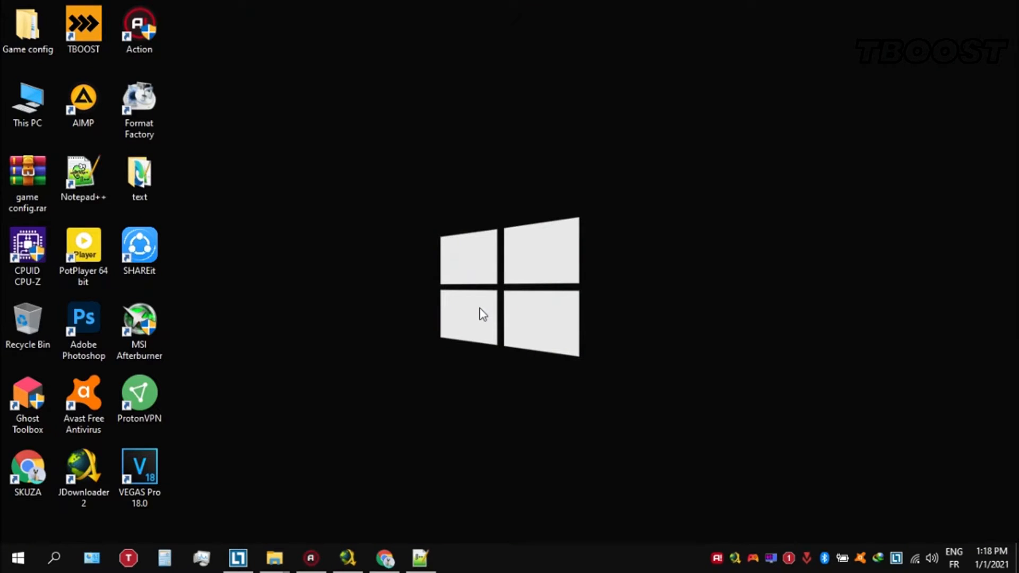
From Game config > Optimizations, enter the Reg Optimization Fixes folder
{"action": "left_click", "coordinate": [27, 27]}
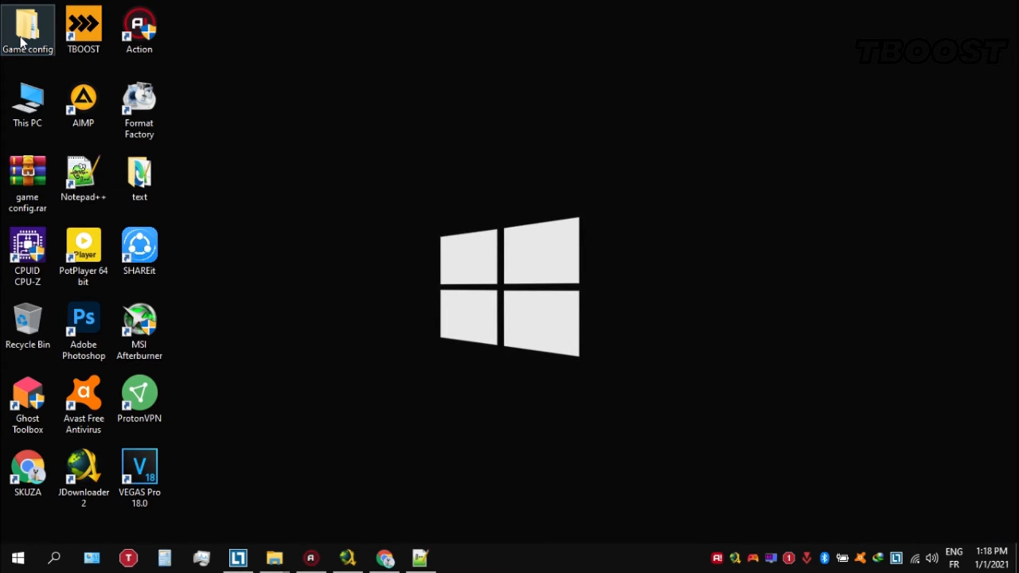
{"action": "double_click", "coordinate": [27, 30]}
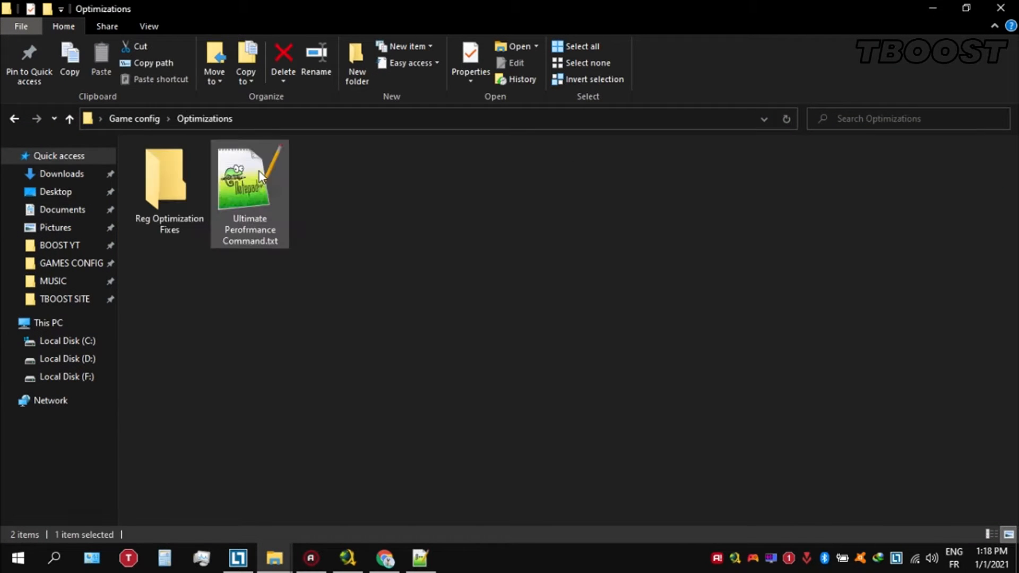
{"action": "left_click", "coordinate": [168, 179]}
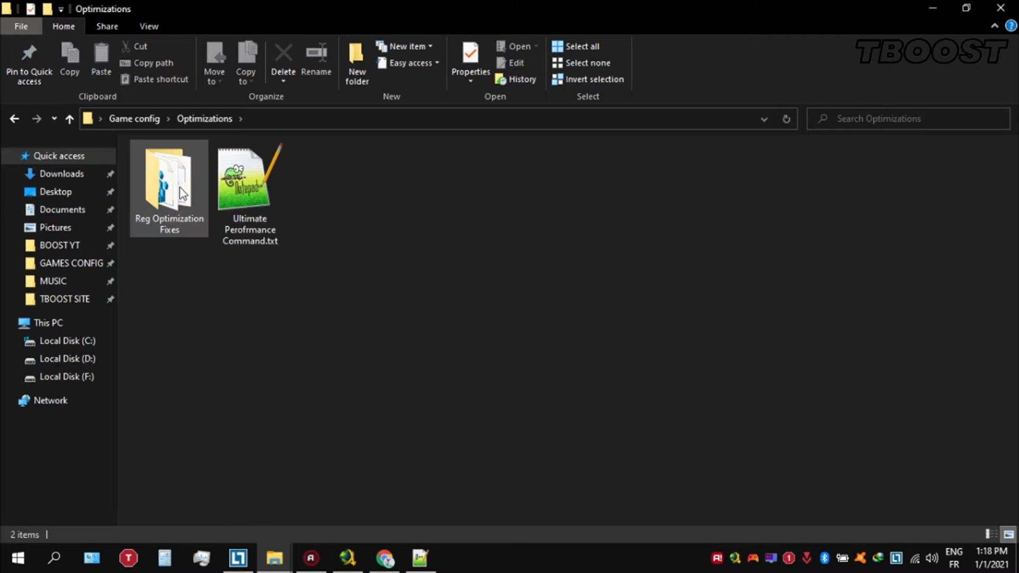
{"action": "double_click", "coordinate": [169, 178]}
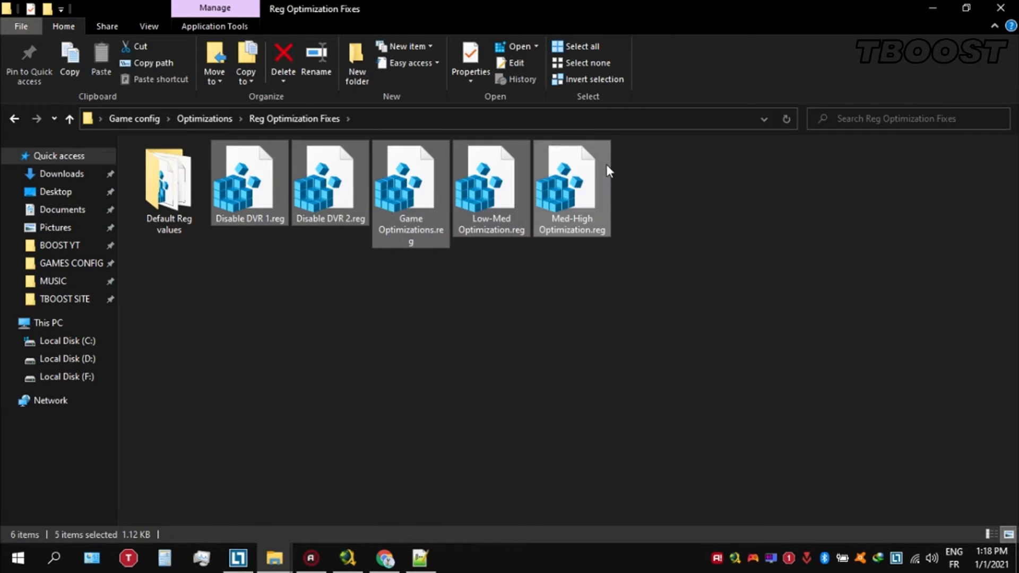
Merge Disable DVR 1.reg and Low-Med Optimization.reg into the registry, confirming both imports
{"action": "double_click", "coordinate": [249, 175]}
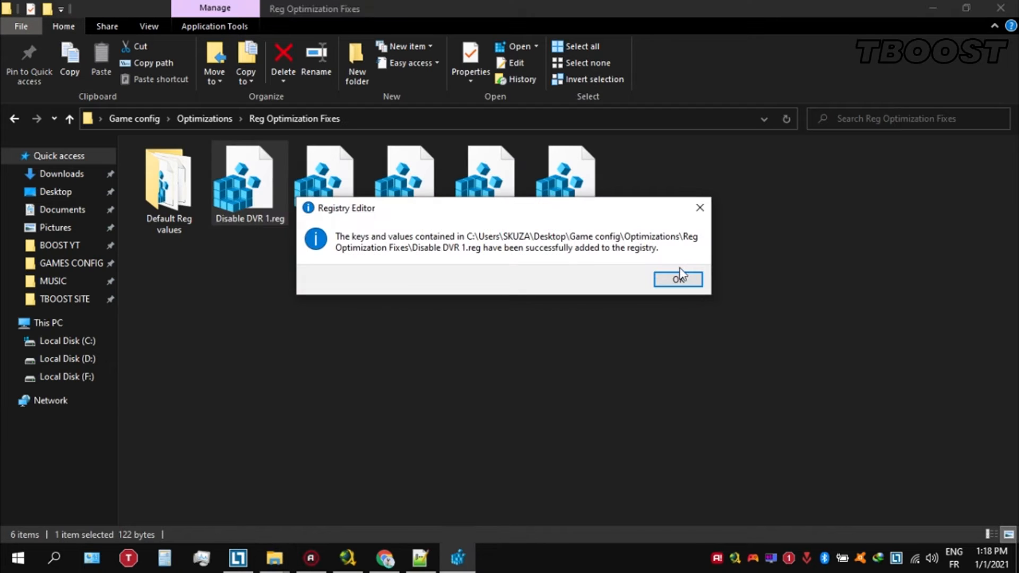
{"action": "left_click", "coordinate": [678, 279]}
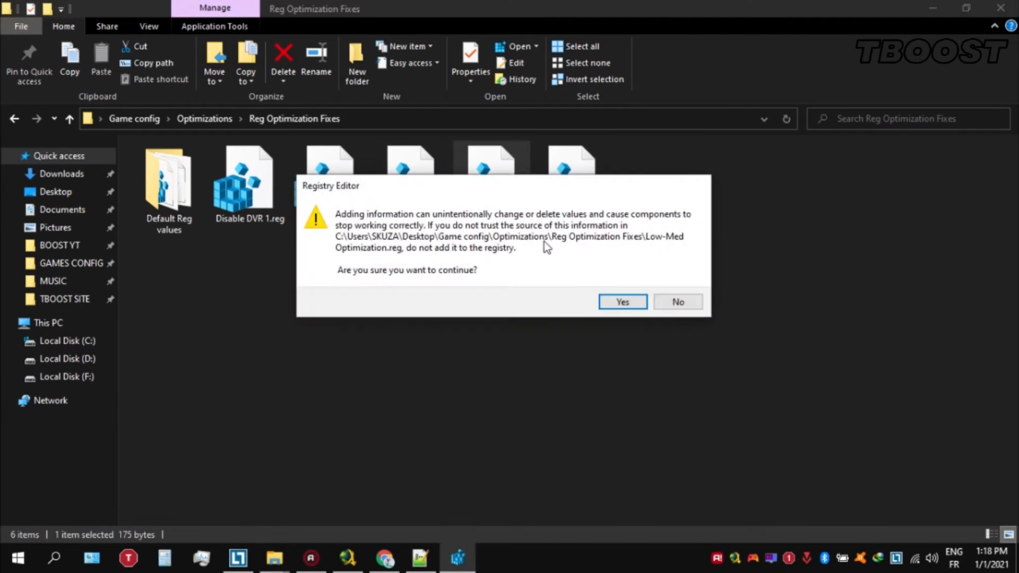
{"action": "left_click", "coordinate": [621, 302]}
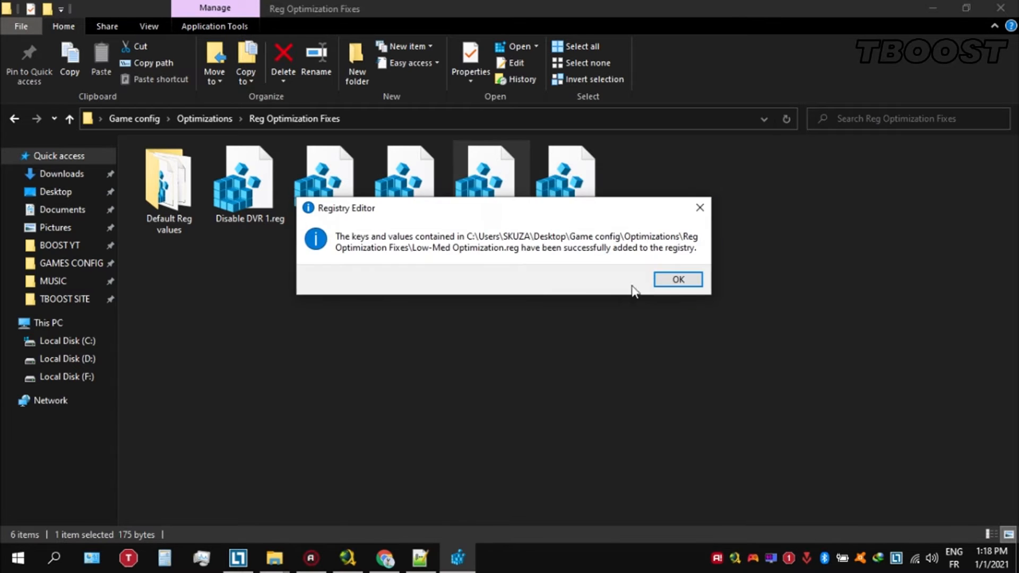
{"action": "left_click", "coordinate": [676, 279]}
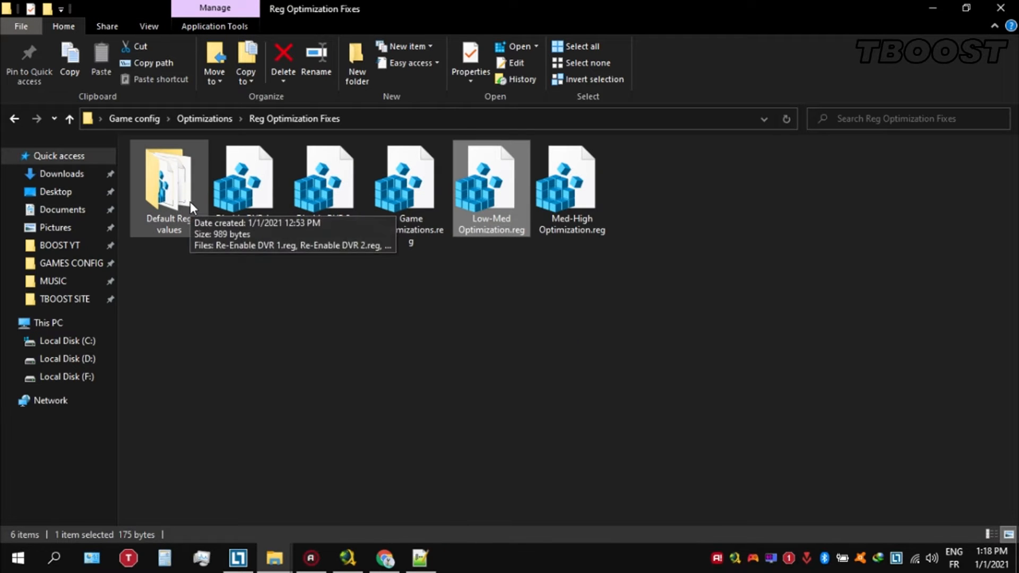
View the Default Reg values folder's Re-Enable files, then return to Reg Optimization Fixes
{"action": "double_click", "coordinate": [169, 178]}
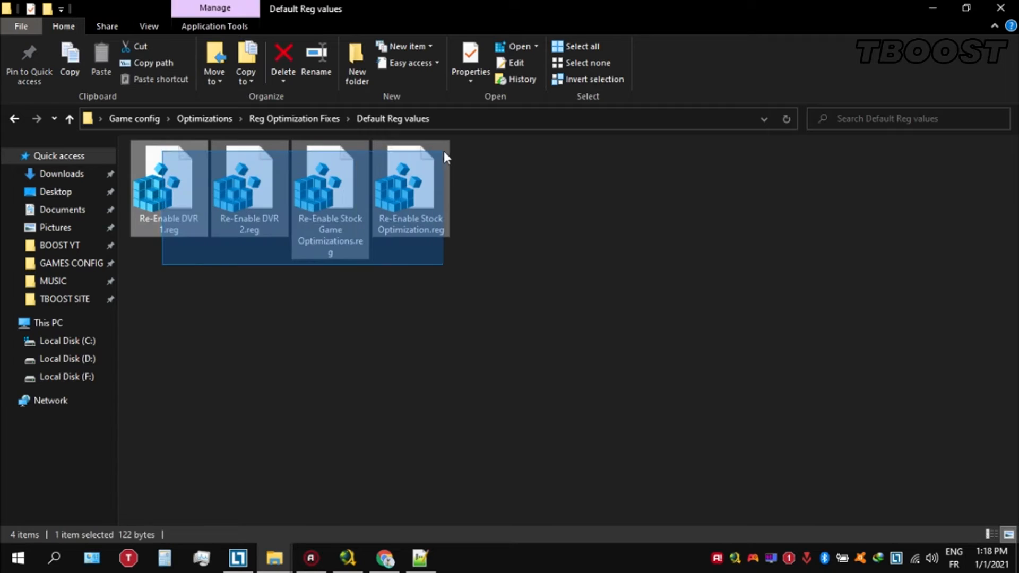
{"action": "left_click", "coordinate": [474, 176]}
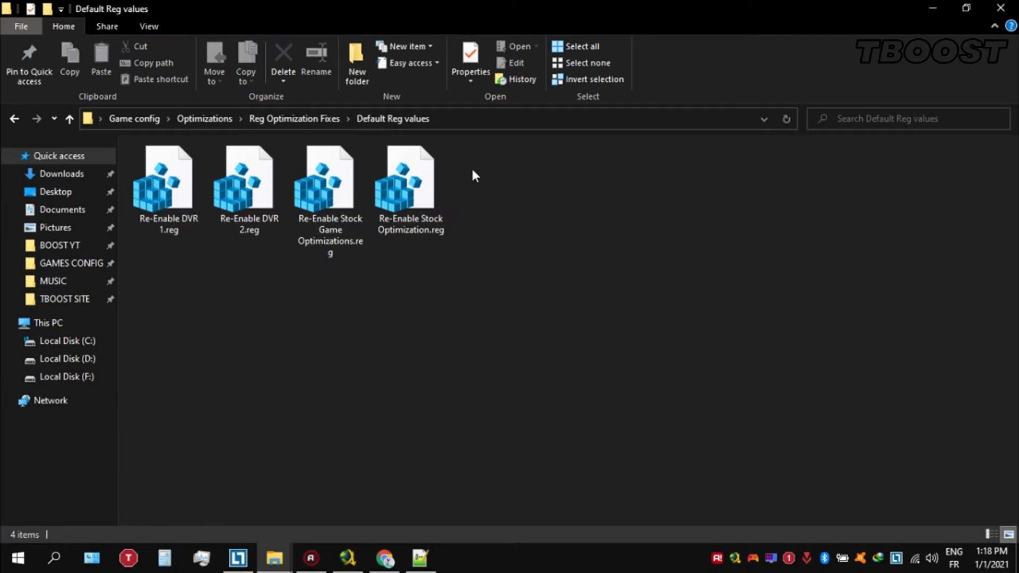
{"action": "mouse_move", "coordinate": [294, 117]}
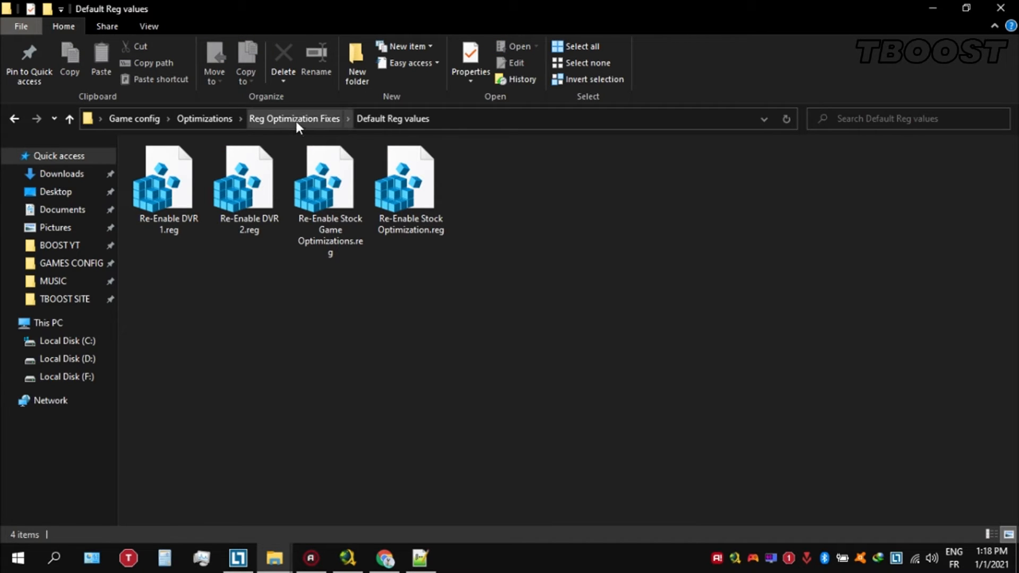
{"action": "left_click", "coordinate": [294, 118]}
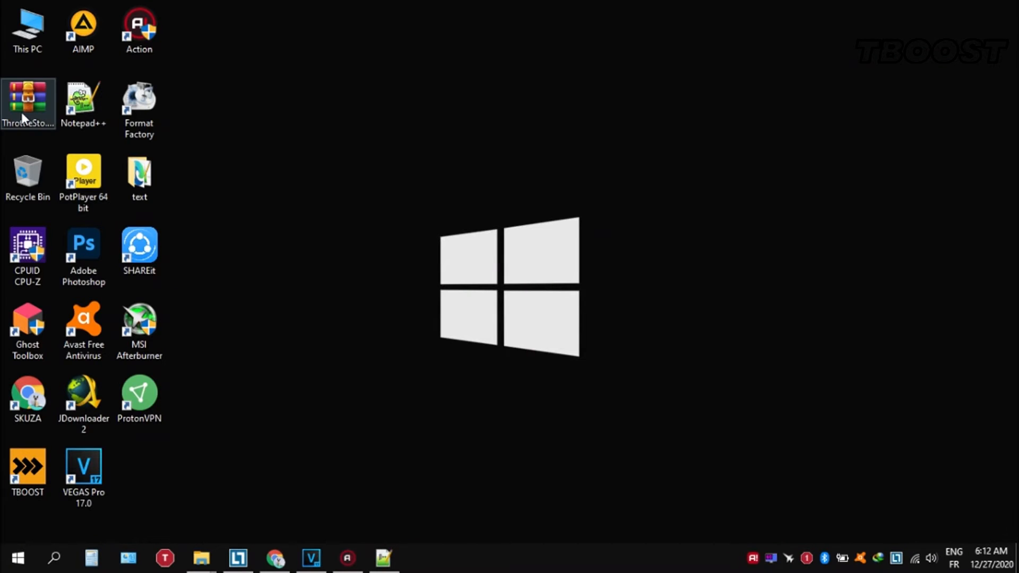
Extract the ThrottleStop zip to the desktop and launch ThrottleStop.exe from ThrottleStop_8.70.6
{"action": "right_click", "coordinate": [28, 101]}
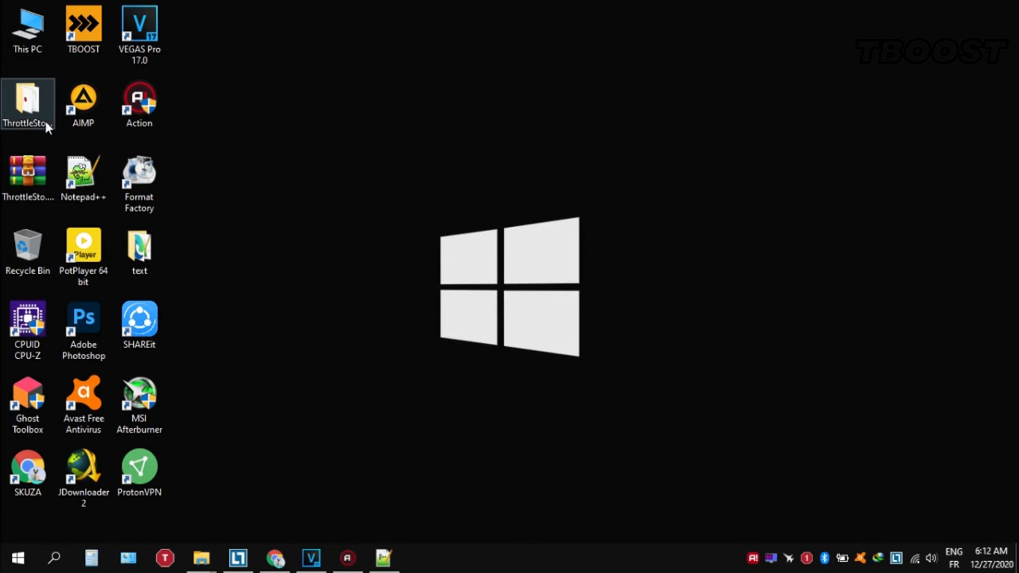
{"action": "double_click", "coordinate": [27, 105]}
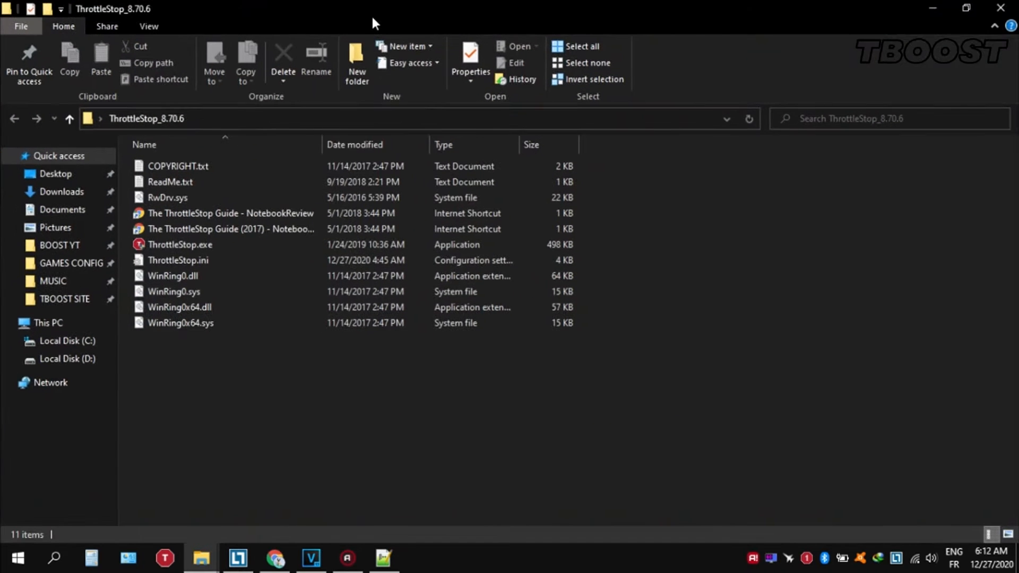
{"action": "double_click", "coordinate": [180, 244]}
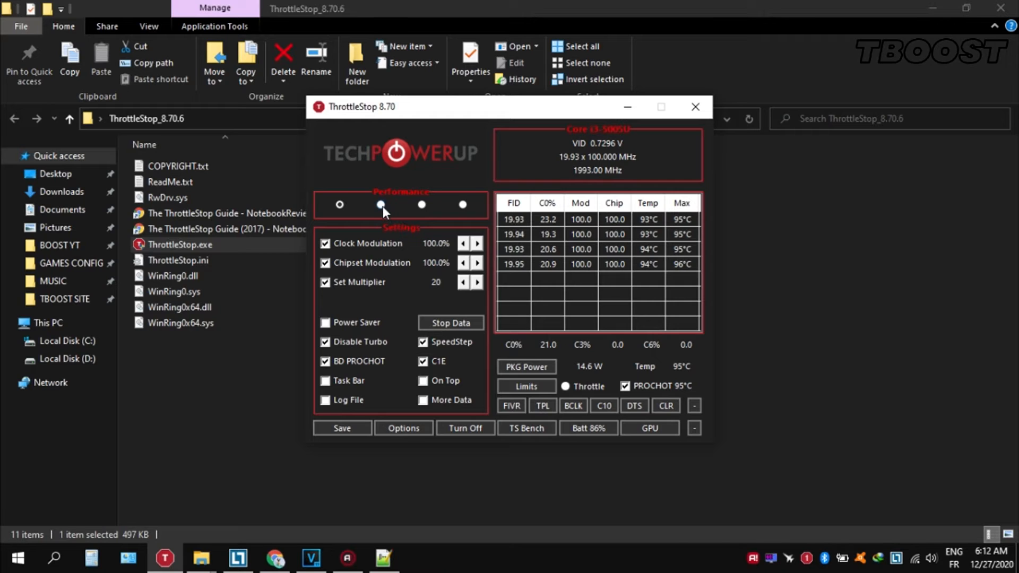
On profile 1, unlock FIVR adjustable voltage and apply a -49.8 mV CPU core offset
{"action": "left_click", "coordinate": [338, 205]}
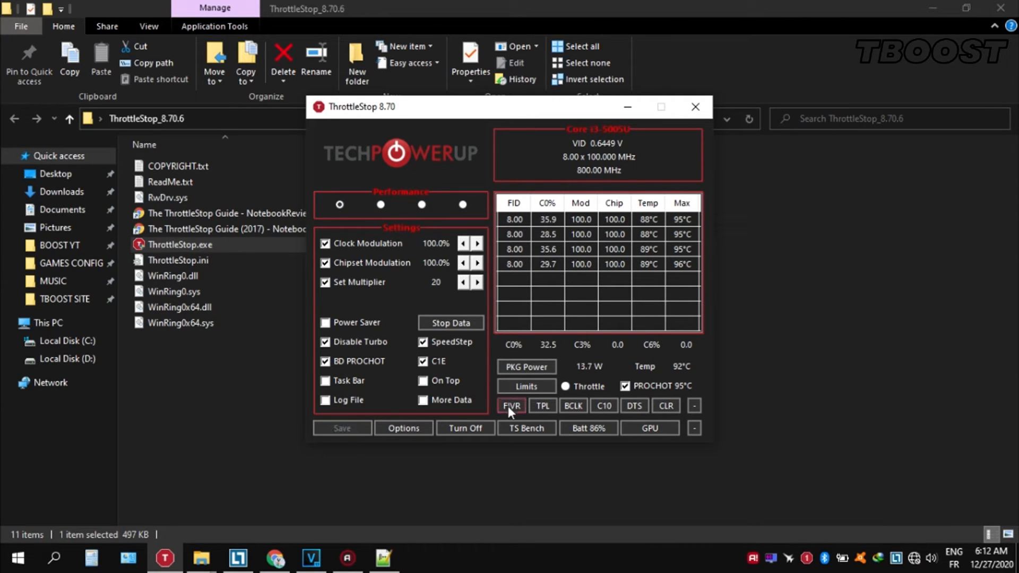
{"action": "left_click", "coordinate": [510, 405]}
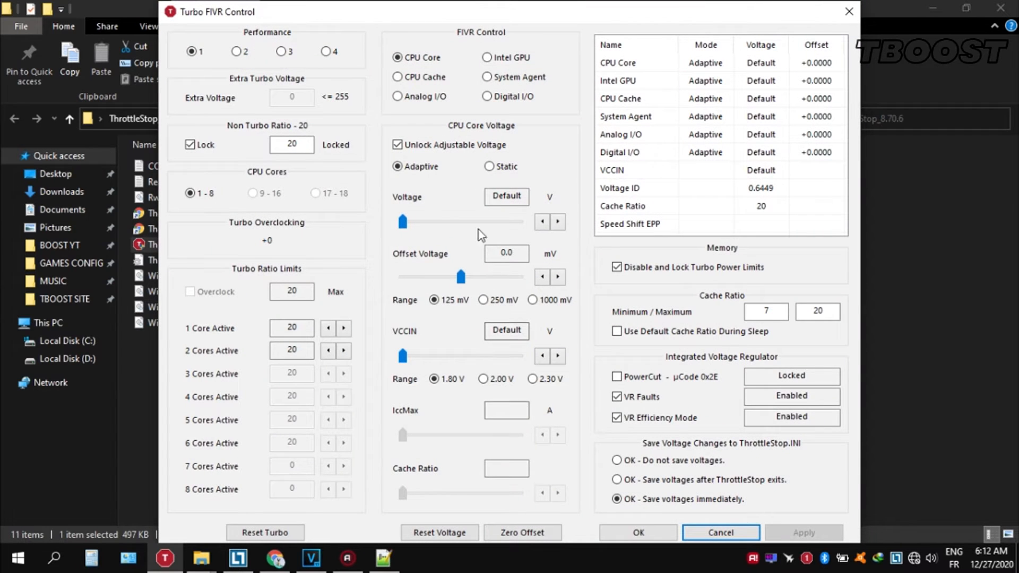
{"action": "left_click", "coordinate": [396, 145]}
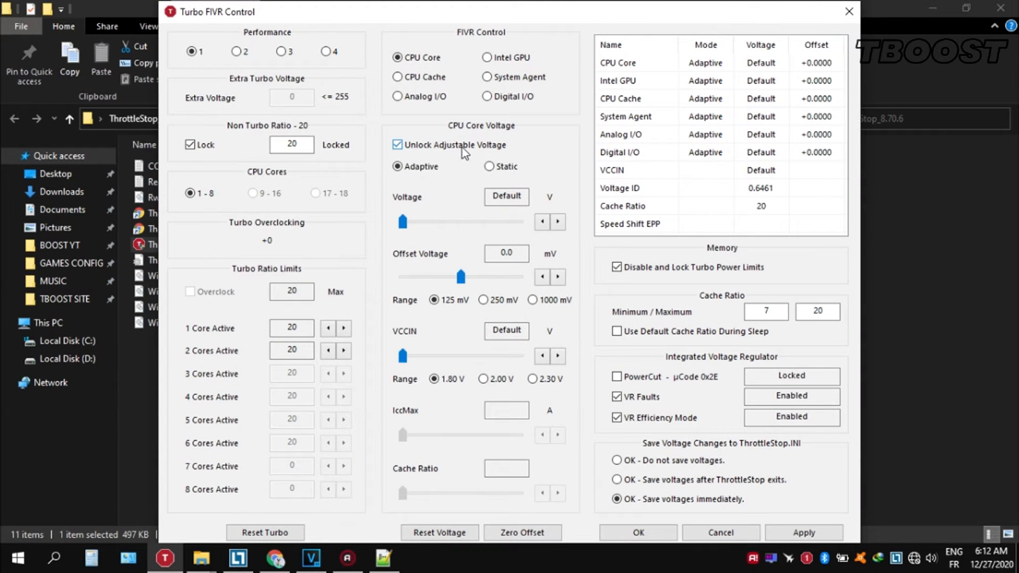
{"action": "left_click_drag", "start_coordinate": [462, 276], "coordinate": [434, 276]}
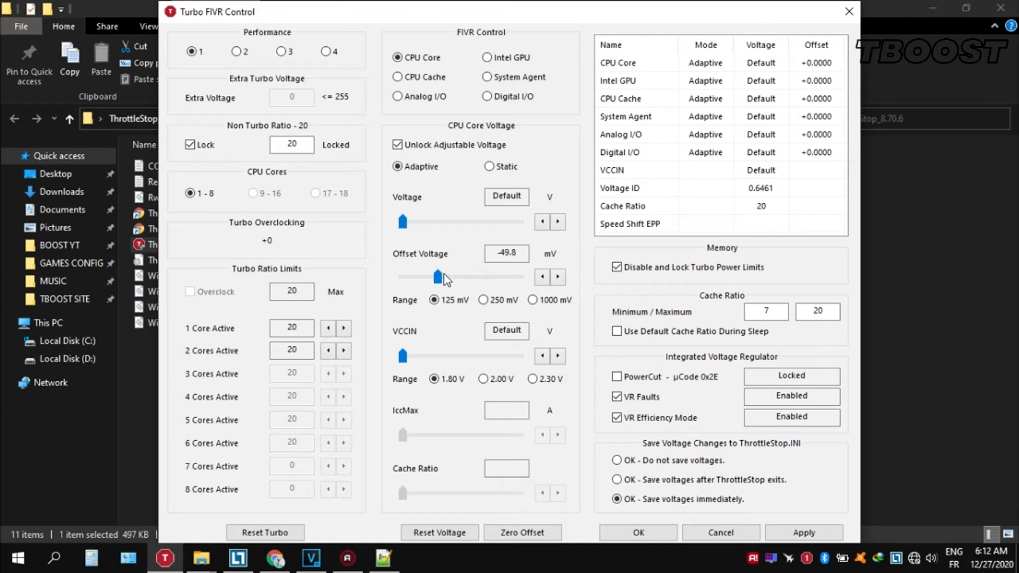
{"action": "left_click", "coordinate": [803, 532]}
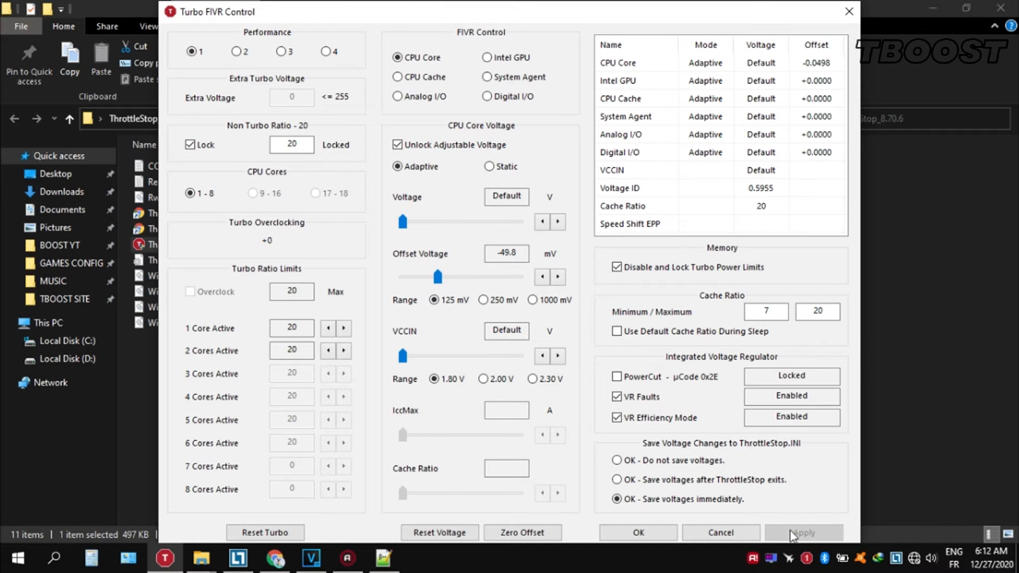
Set the Intel GPU offset voltage to -49.8 mV as well
{"action": "left_click", "coordinate": [486, 58]}
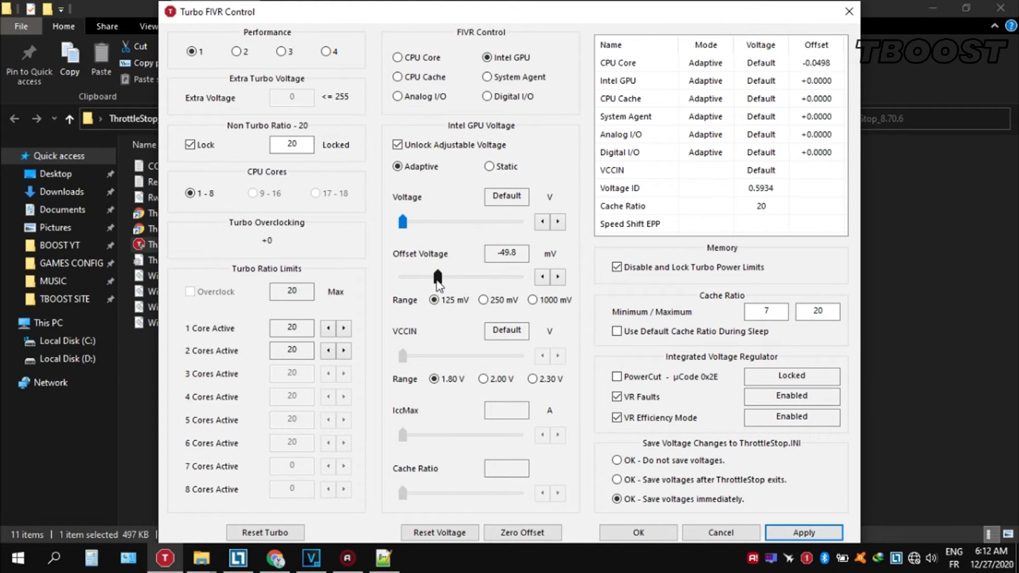
{"action": "left_click_drag", "start_coordinate": [437, 276], "coordinate": [426, 276]}
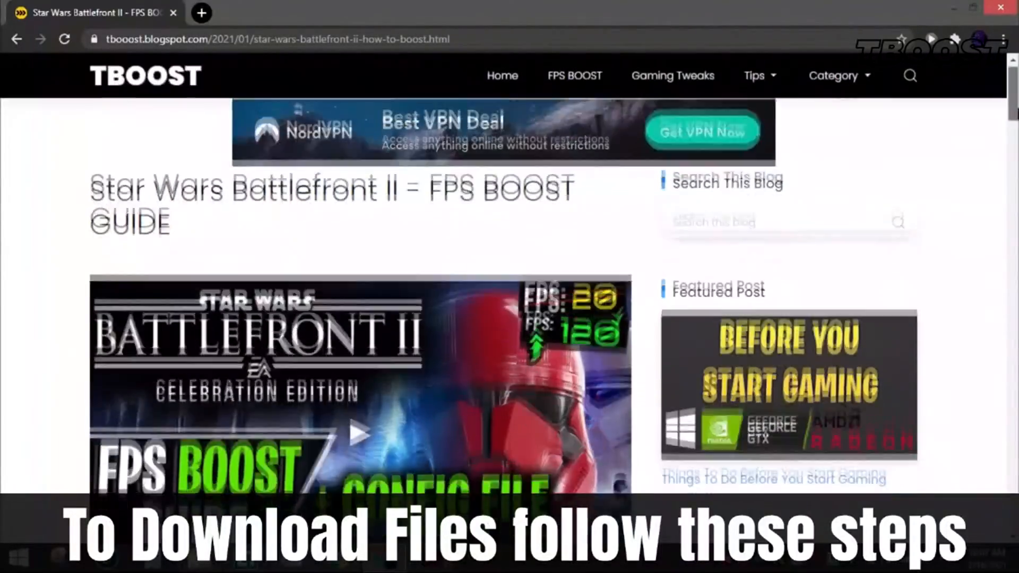
Scroll down the Star Wars Battlefront II article toward its Download button
{"action": "scroll", "scroll_direction": "down", "scroll_amount": 3}
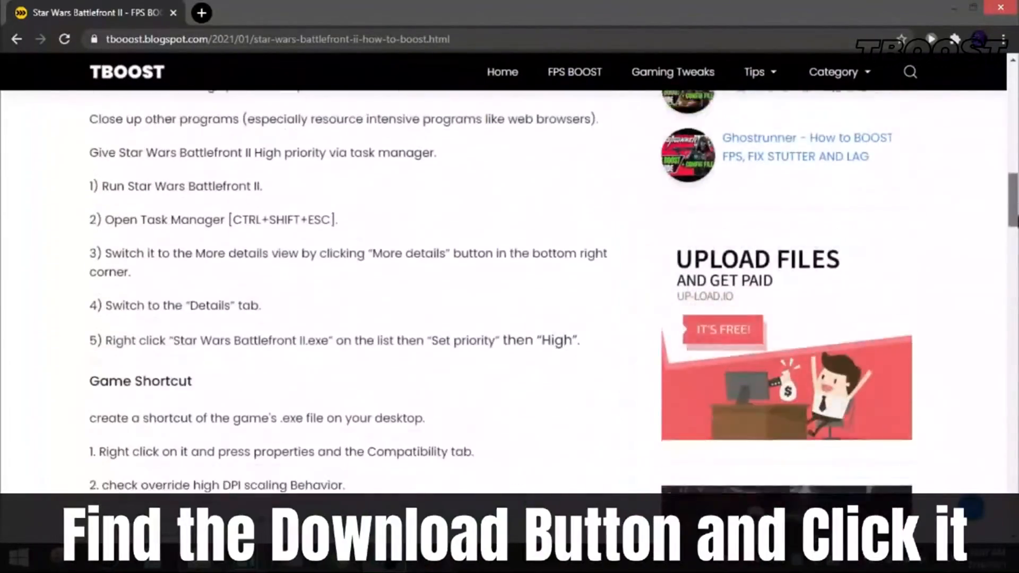
{"action": "scroll", "scroll_direction": "down", "scroll_amount": 3}
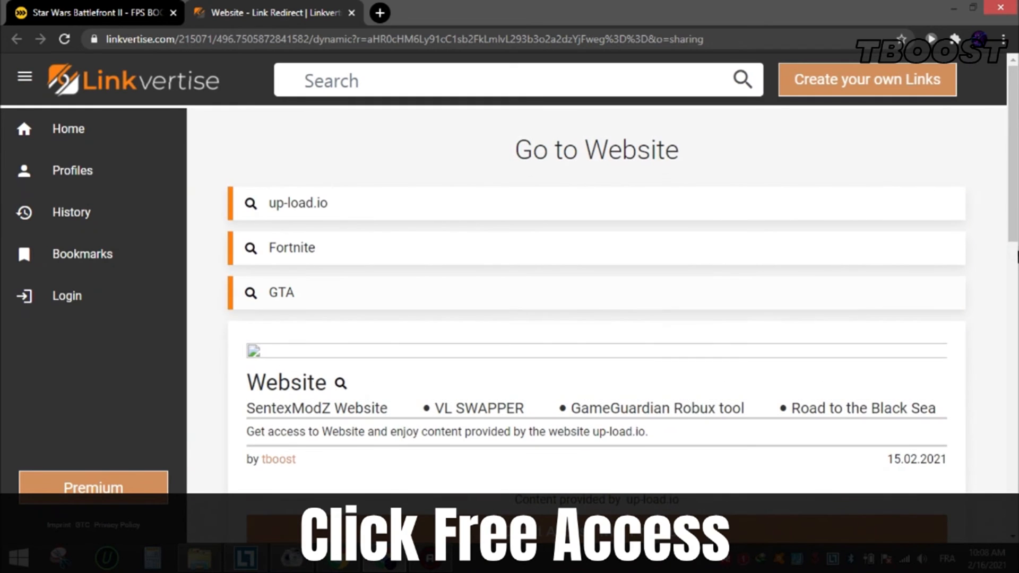
Choose Free Access with Ads and complete the add-on step by adding the Swift Select extension
{"action": "scroll", "scroll_direction": "down", "scroll_amount": 3}
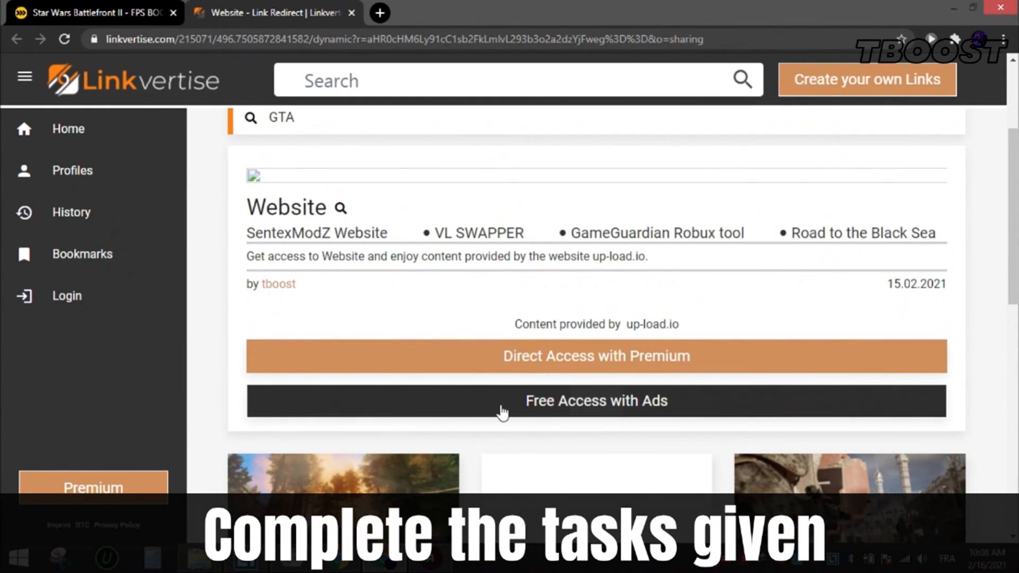
{"action": "left_click", "coordinate": [596, 401]}
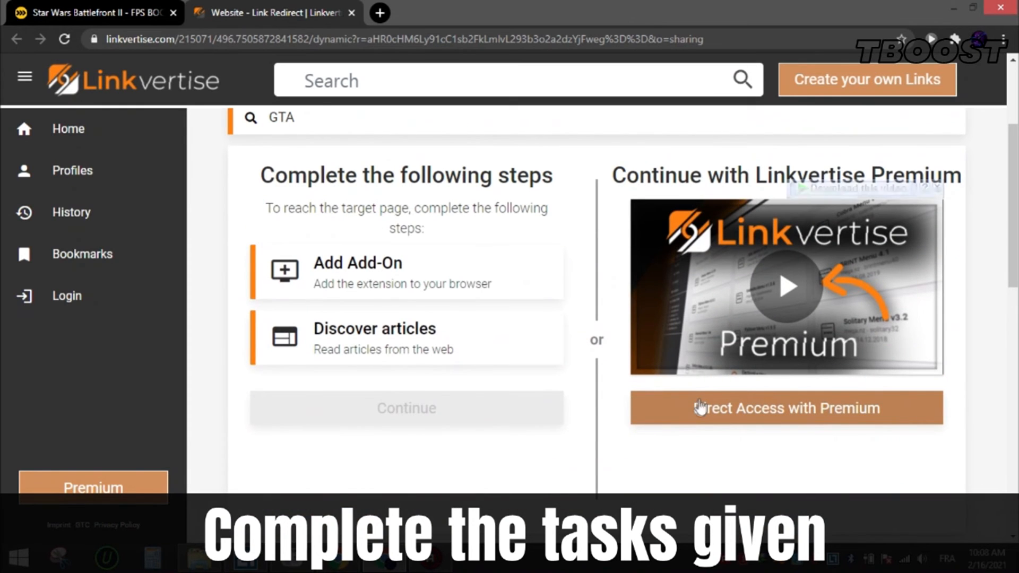
{"action": "mouse_move", "coordinate": [508, 287]}
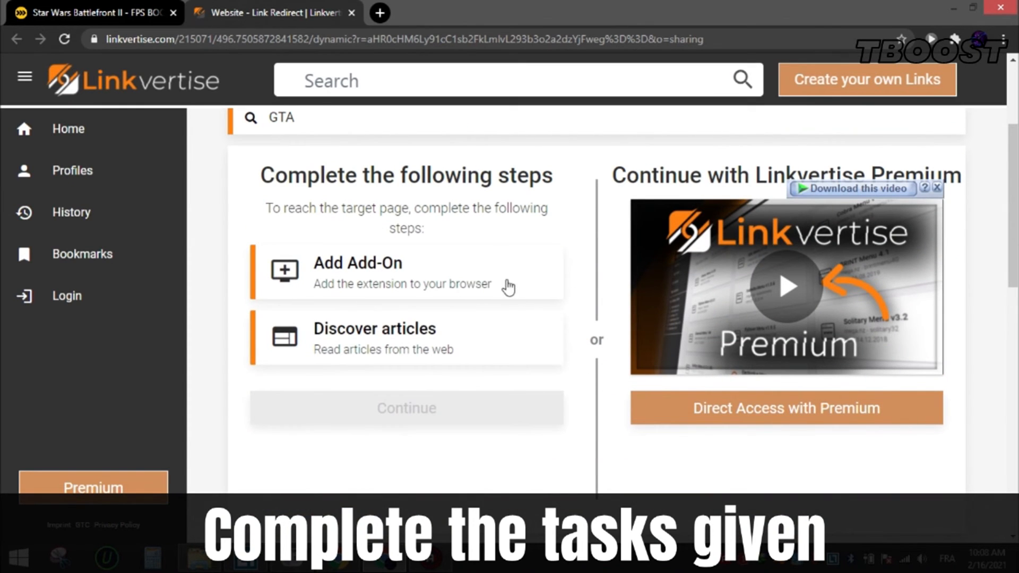
{"action": "left_click", "coordinate": [357, 263]}
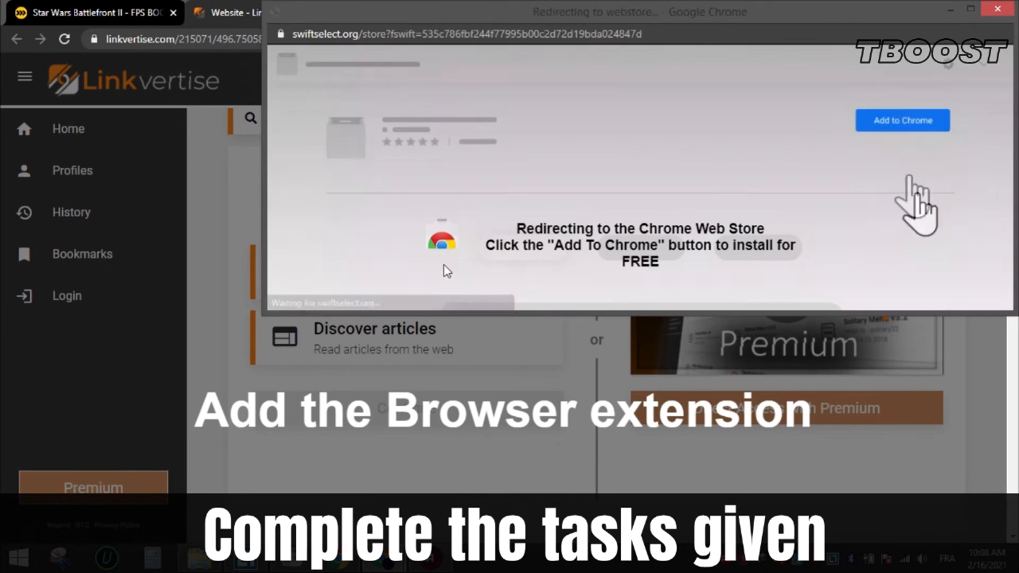
{"action": "left_click", "coordinate": [901, 120]}
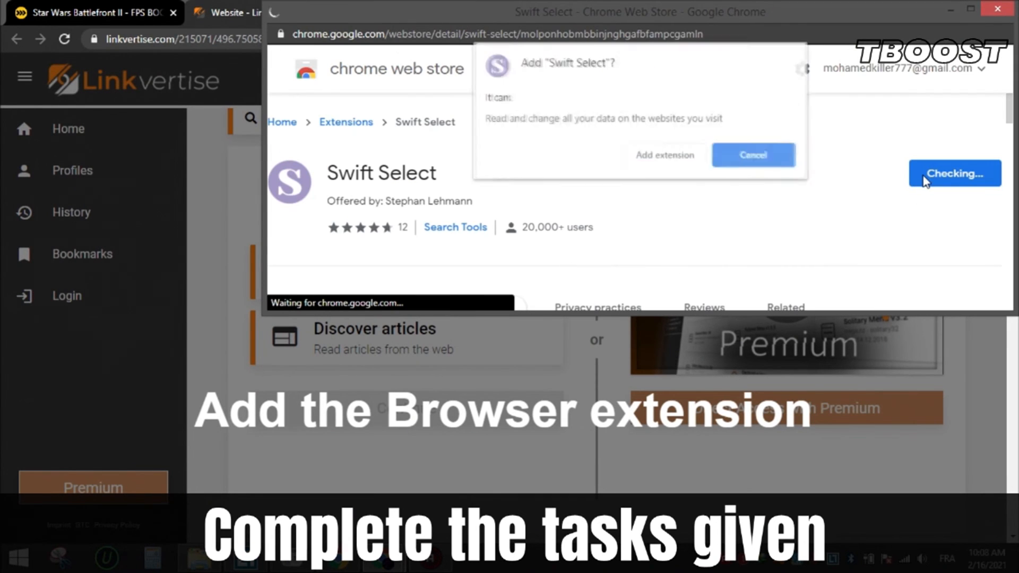
{"action": "left_click", "coordinate": [664, 155]}
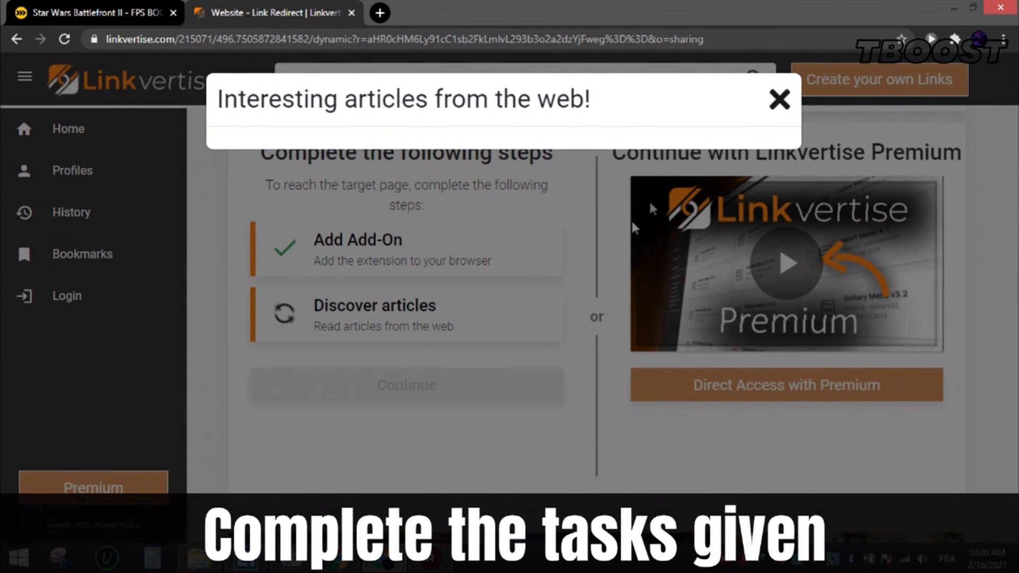
Finish the articles step and continue to the up-load.io download page
{"action": "left_click", "coordinate": [778, 100]}
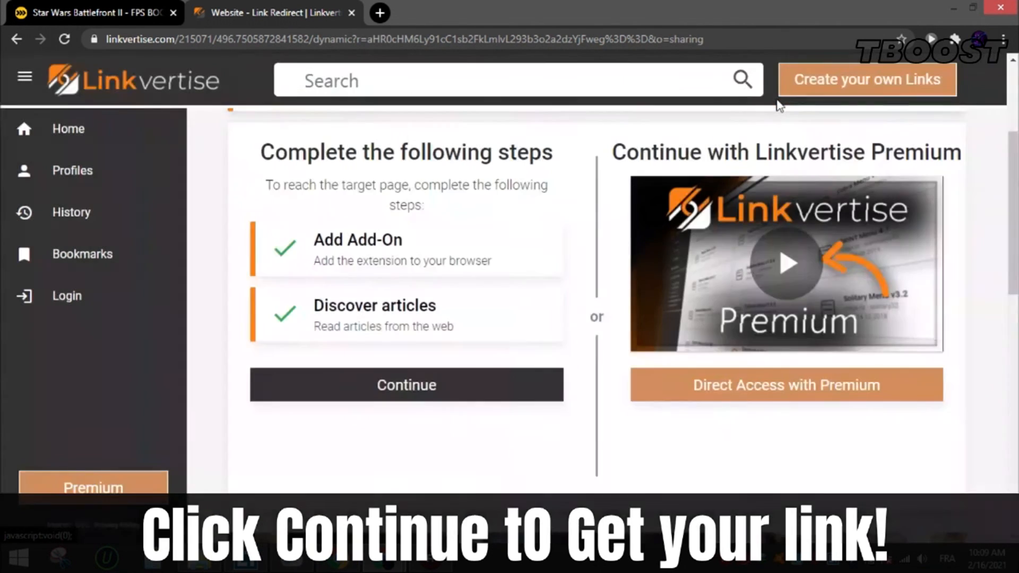
{"action": "left_click", "coordinate": [405, 385]}
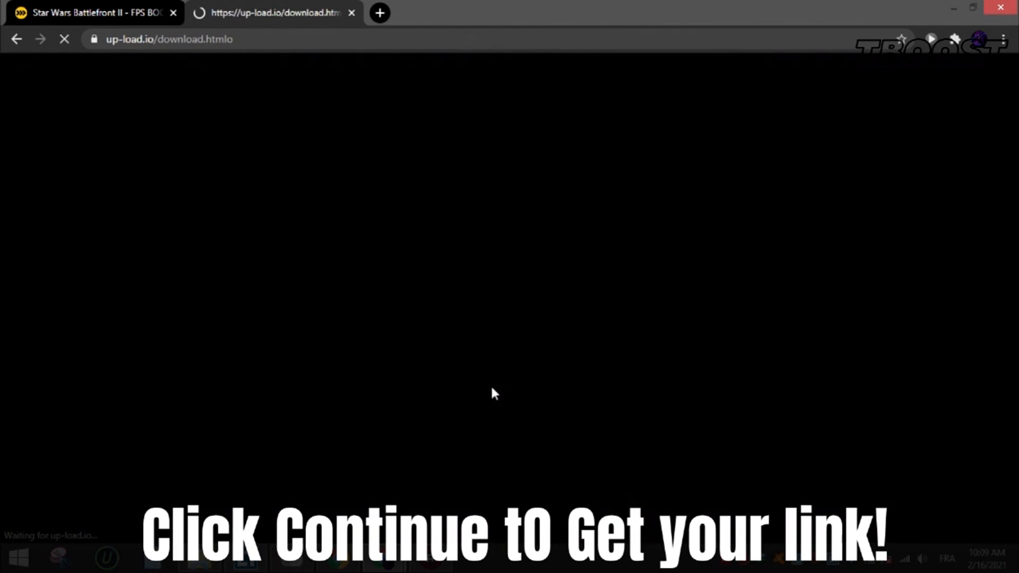